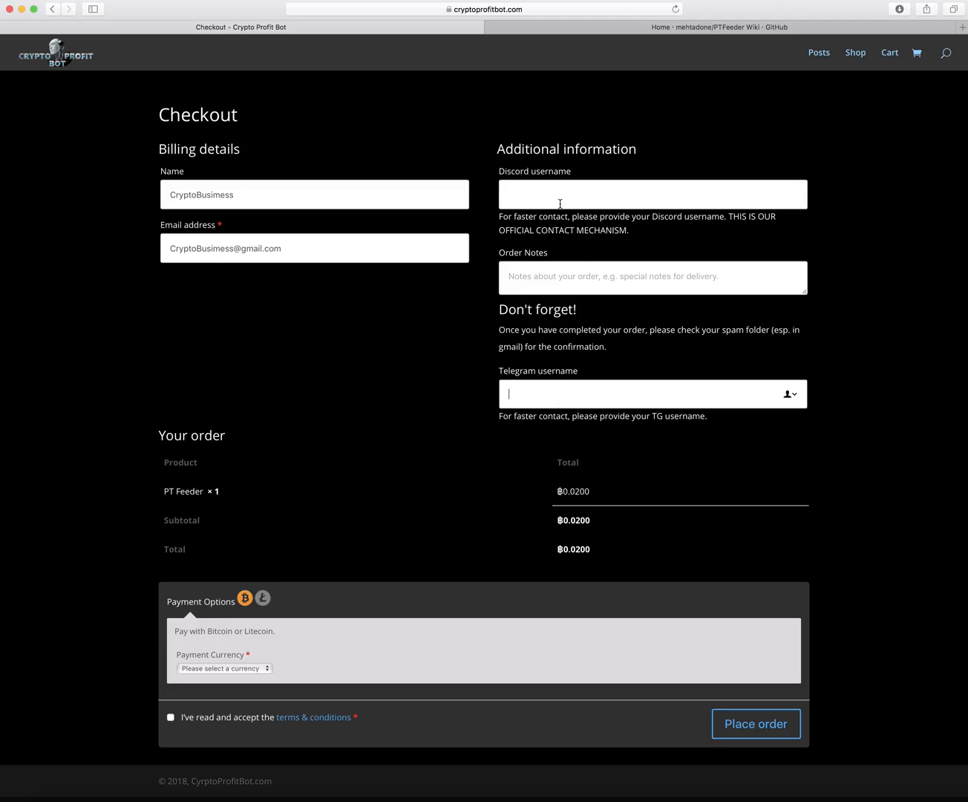
- Switch from the checkout page to the 'Home · mehtadone/PTFeeder Wiki' Safari tab
{"action": "left_click", "coordinate": [720, 26]}
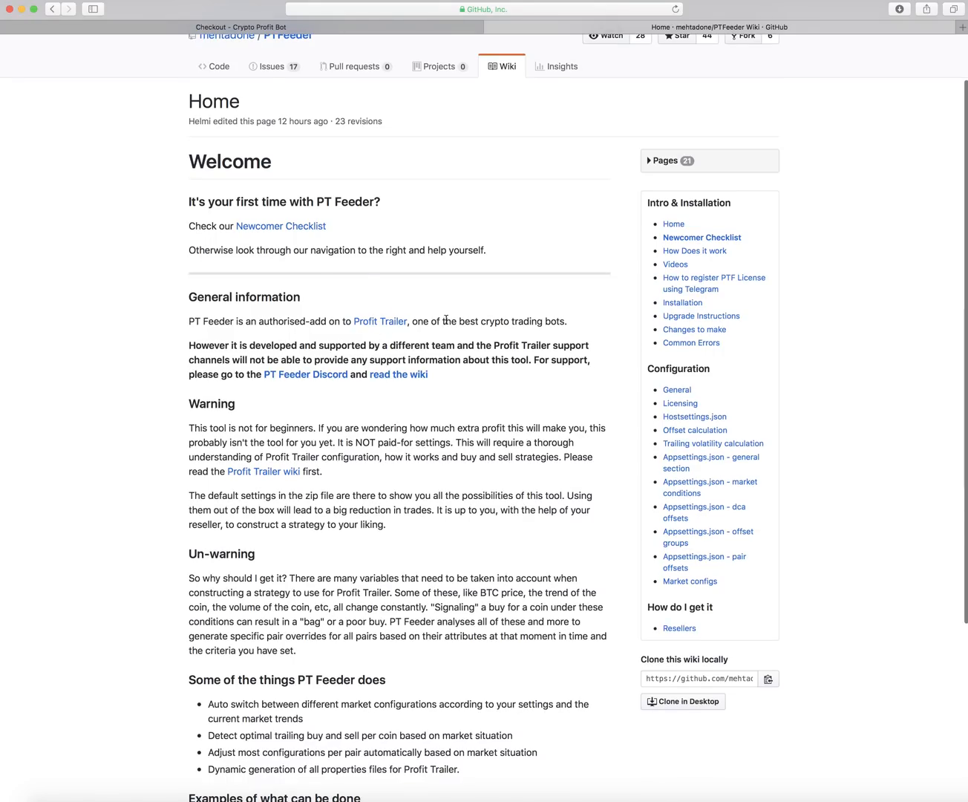
- Go to the 'Installation' page under Intro & Installation in the wiki sidebar
{"action": "left_click", "coordinate": [681, 303]}
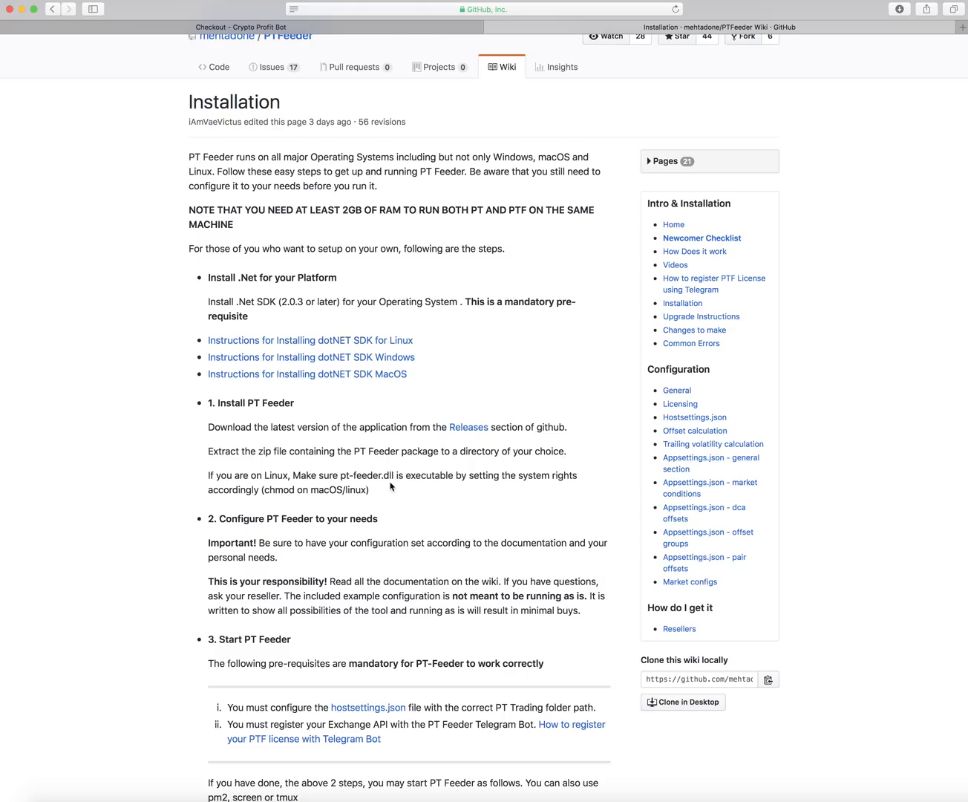
{"action": "scroll", "scroll_direction": "down", "scroll_amount": 3}
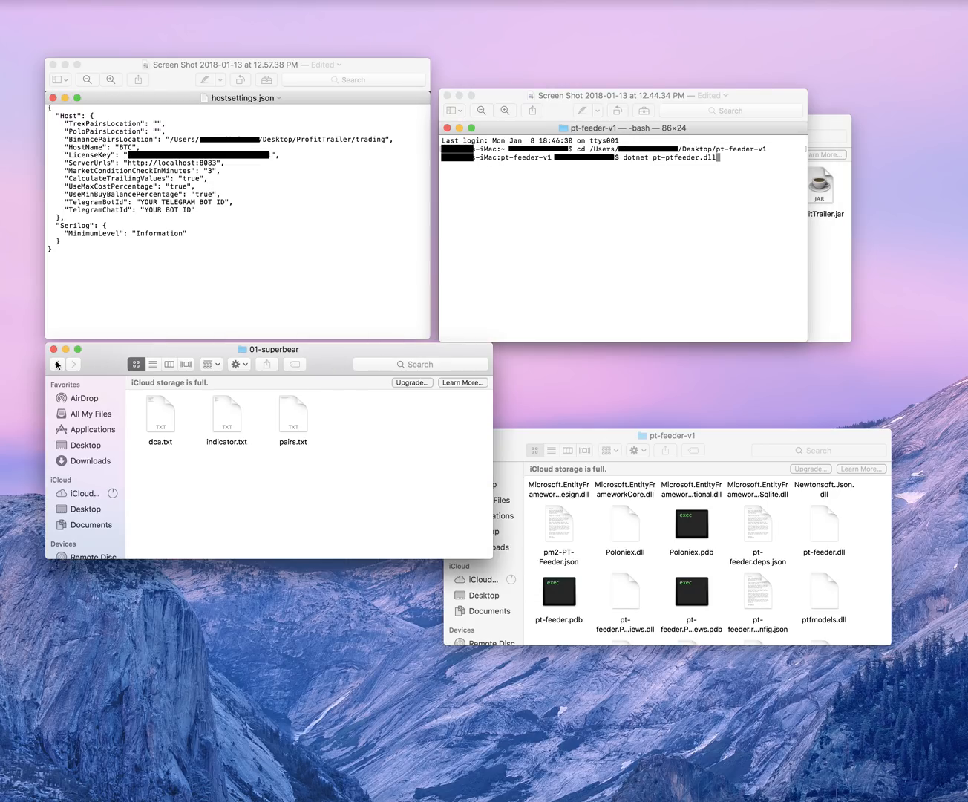
- Go back from the 01-superbear folder to the parent config folder in Finder
{"action": "left_click", "coordinate": [57, 363]}
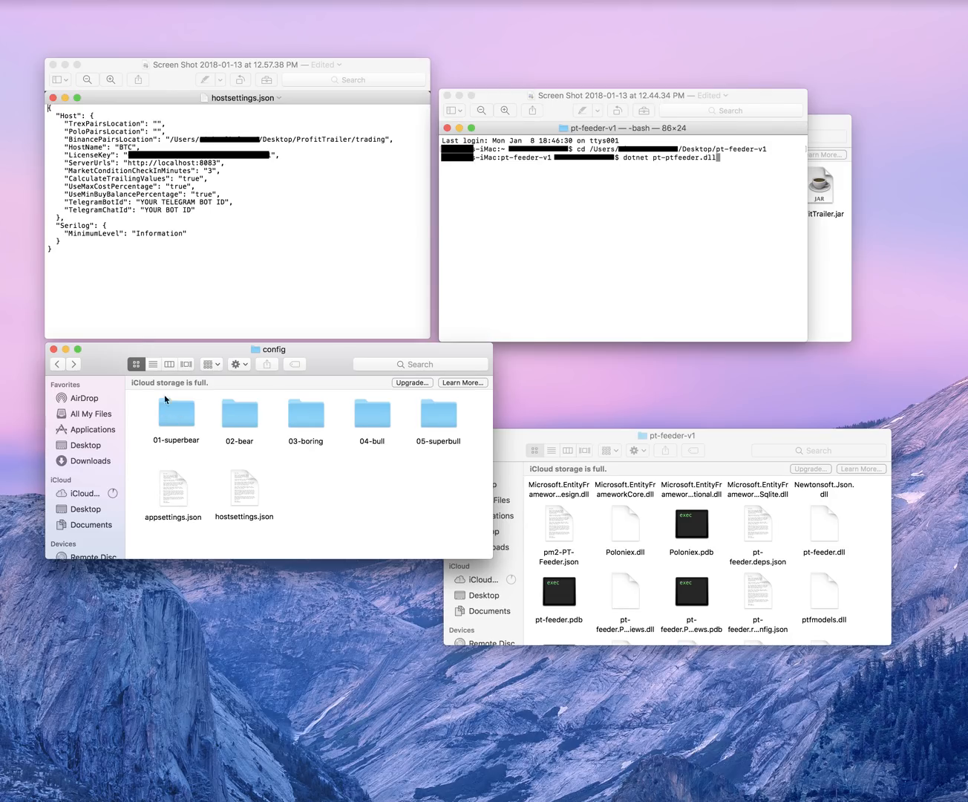